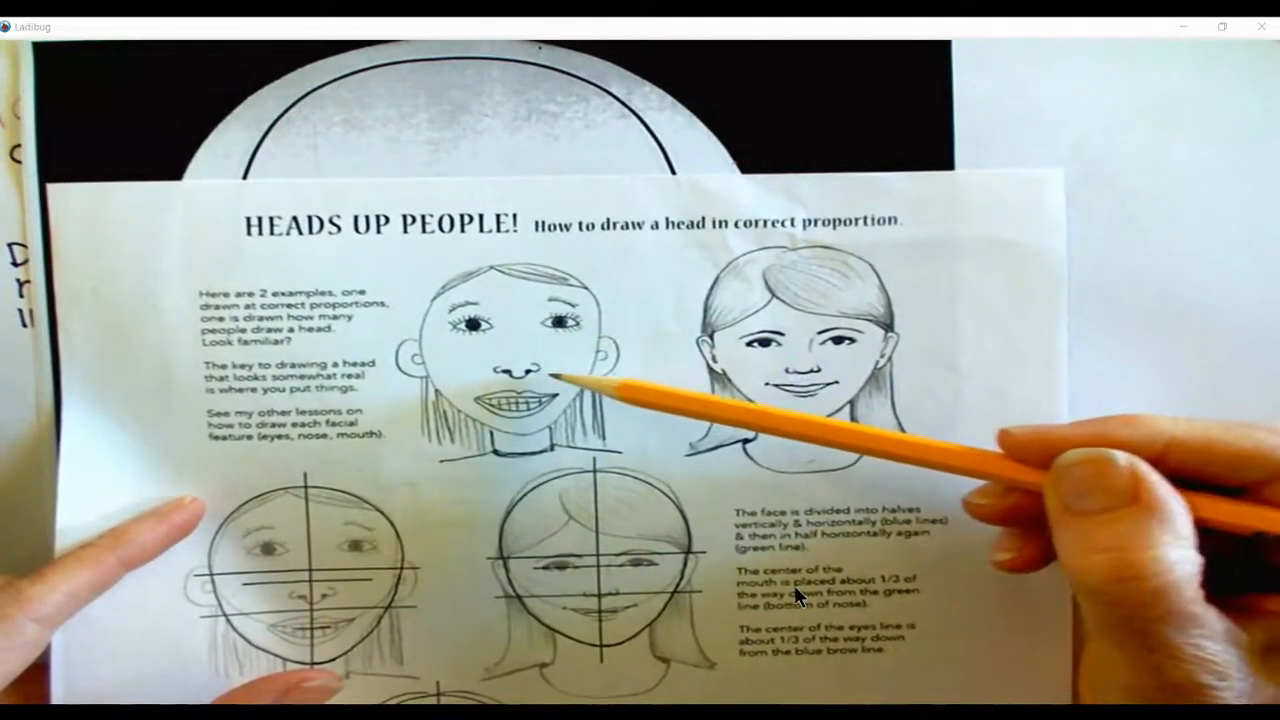
mouse_move(550, 280)
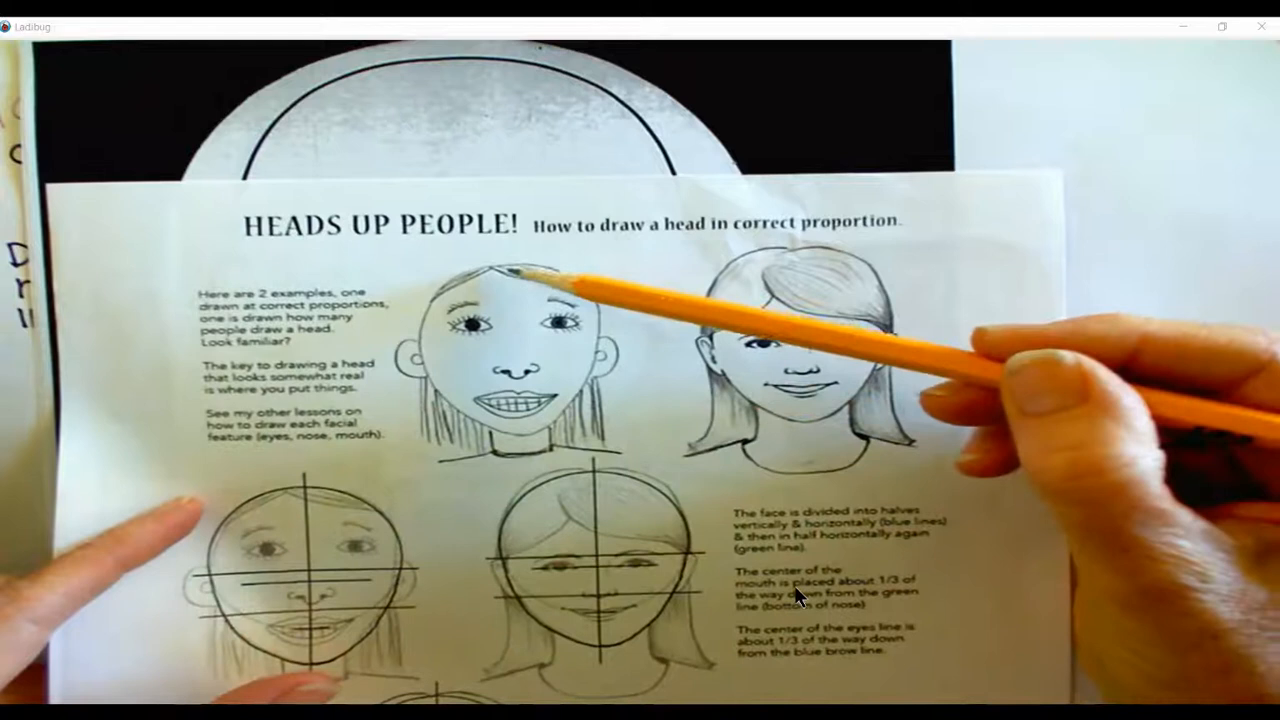